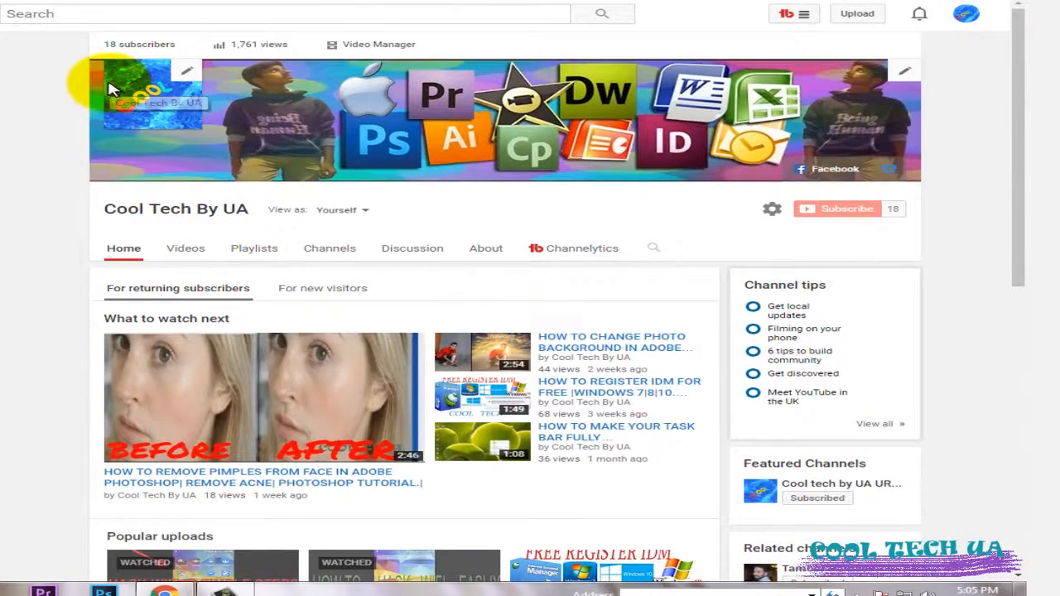
{"action": "mouse_move", "coordinate": [358, 222]}
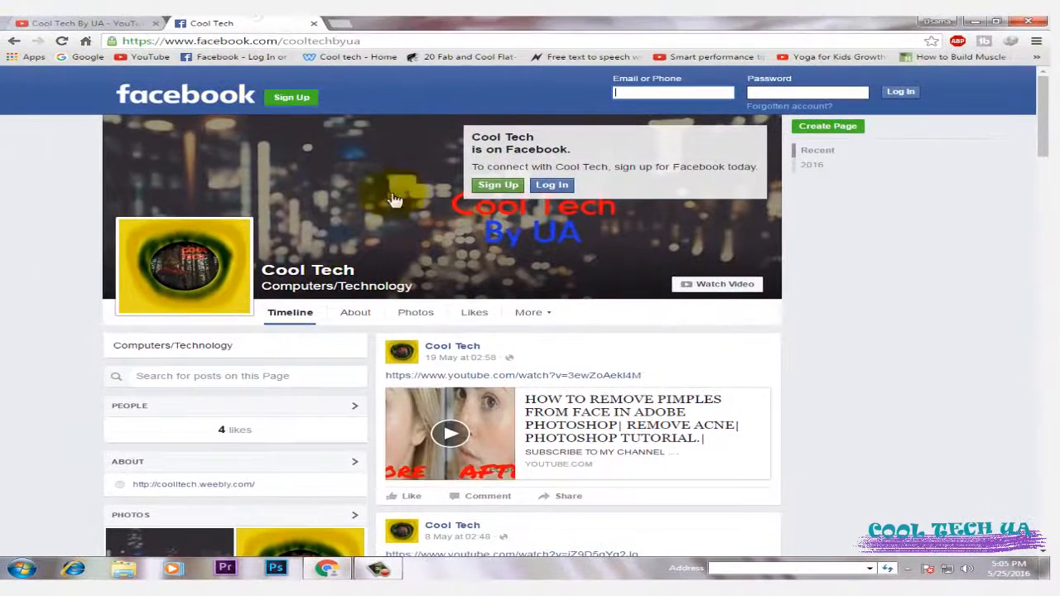
{"action": "mouse_move", "coordinate": [240, 41]}
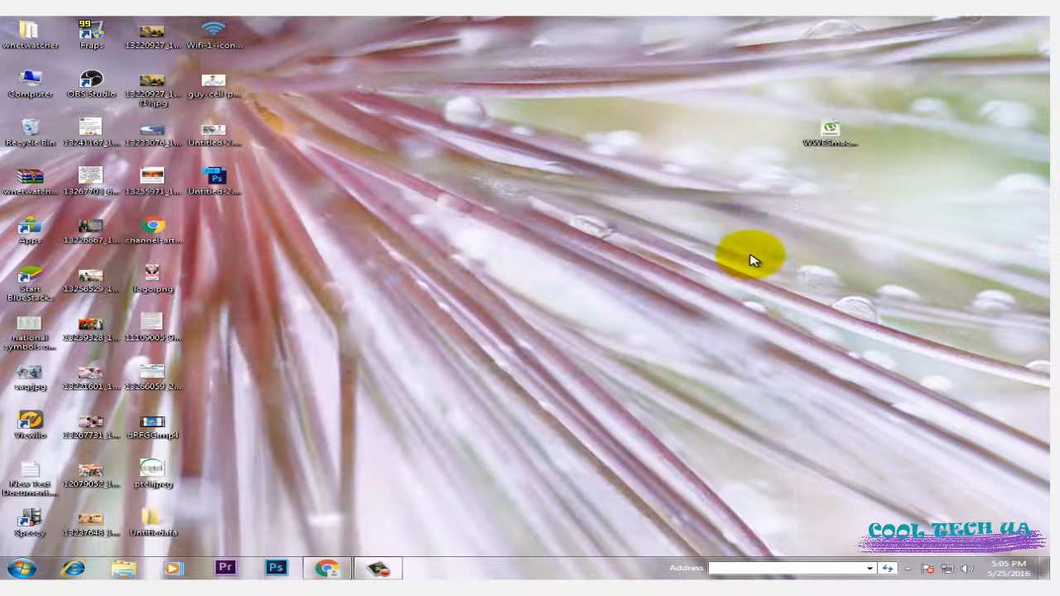
{"action": "mouse_move", "coordinate": [931, 148]}
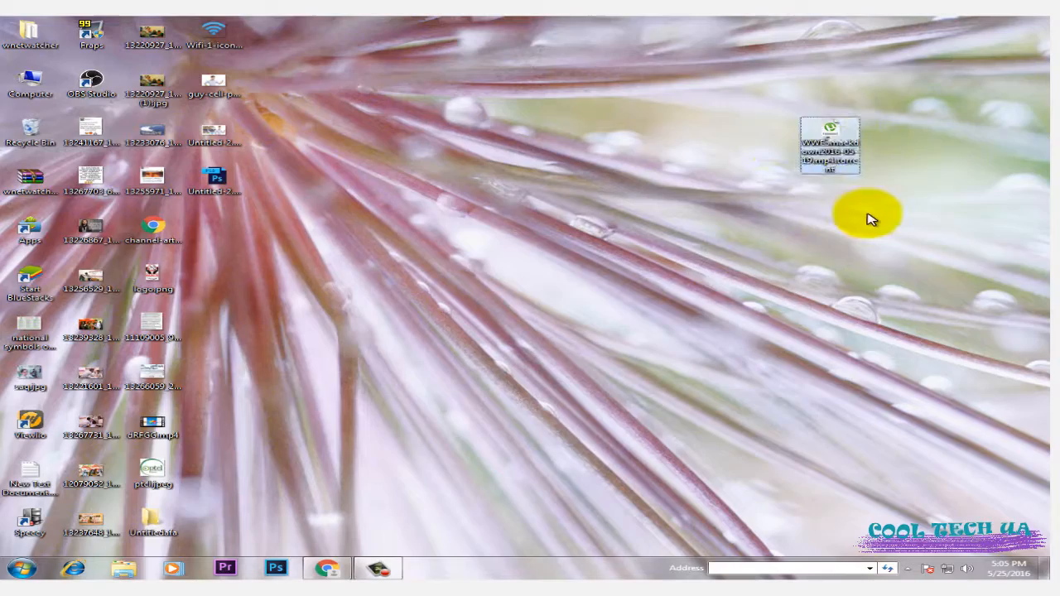
Add the WWESmackdown2016-05-19.mp4 torrent (946 MB) from the desktop and start it in uTorrent
{"action": "double_click", "coordinate": [830, 146]}
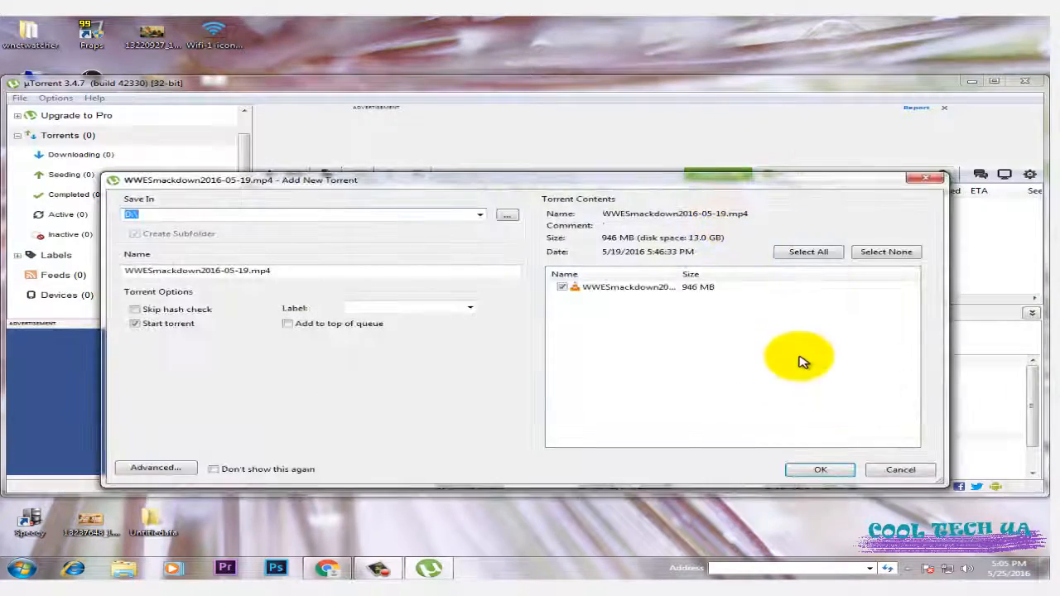
{"action": "left_click", "coordinate": [820, 471]}
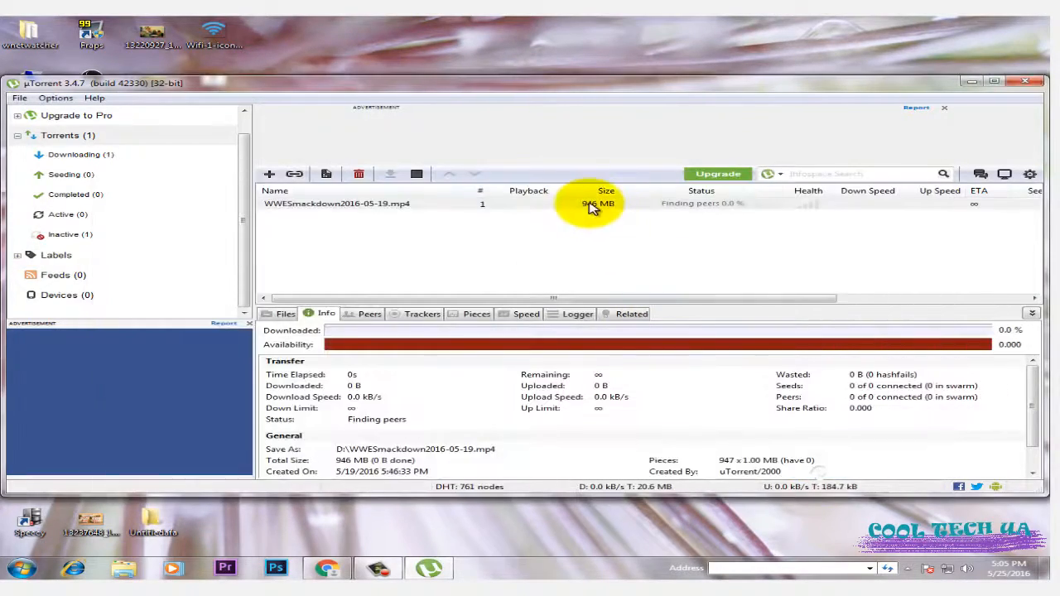
Bring up the WWE Smackdown torrent's Properties to reach its Web Seeds URL
{"action": "right_click", "coordinate": [338, 204]}
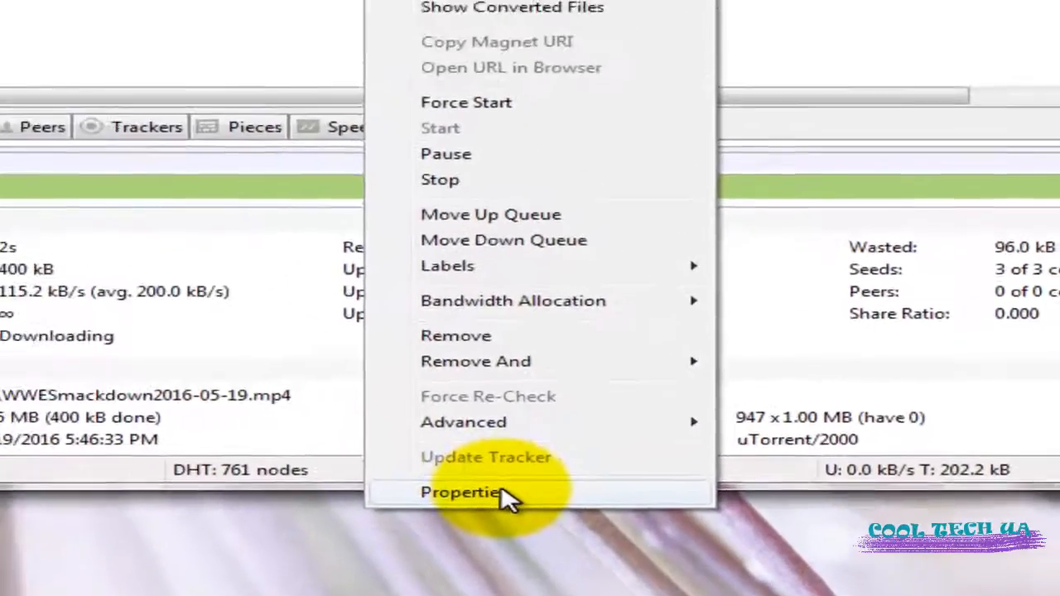
{"action": "left_click", "coordinate": [461, 492]}
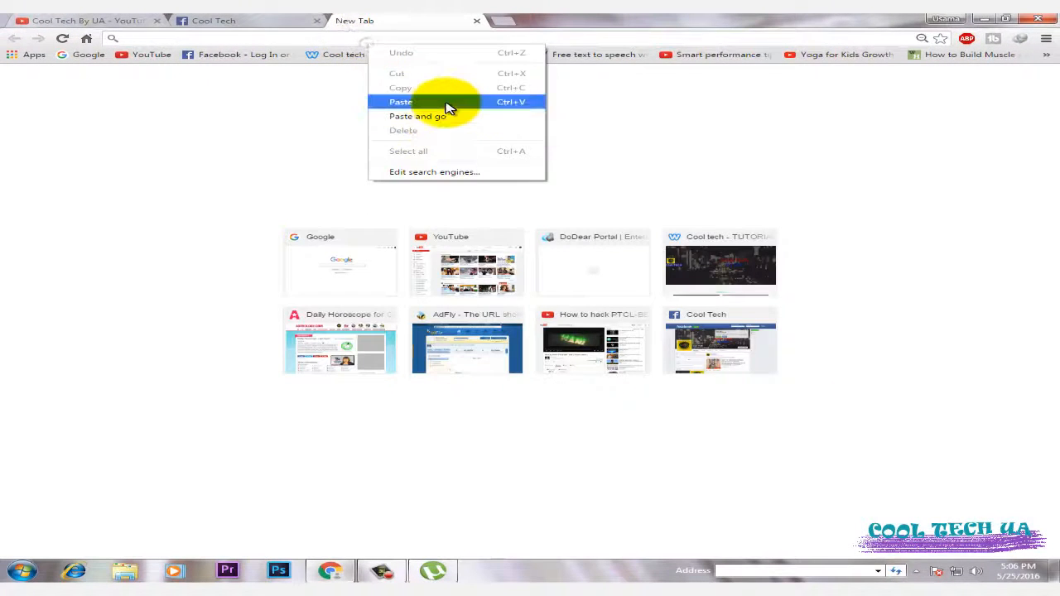
Load the pasted web-seed link in Chrome and start the 946.16 MB download in IDM
{"action": "left_click", "coordinate": [401, 101]}
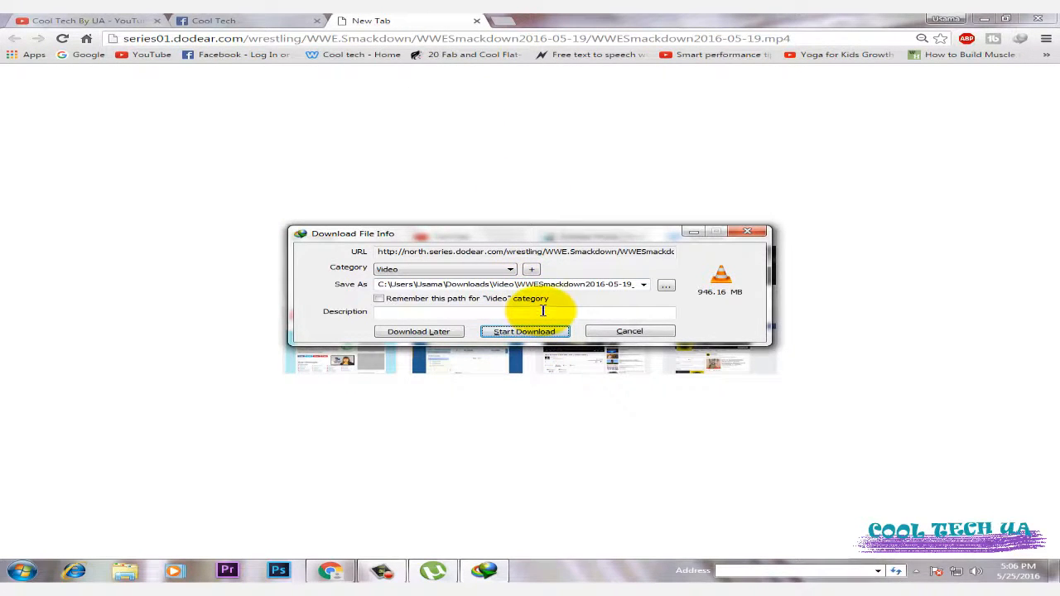
{"action": "mouse_move", "coordinate": [629, 332]}
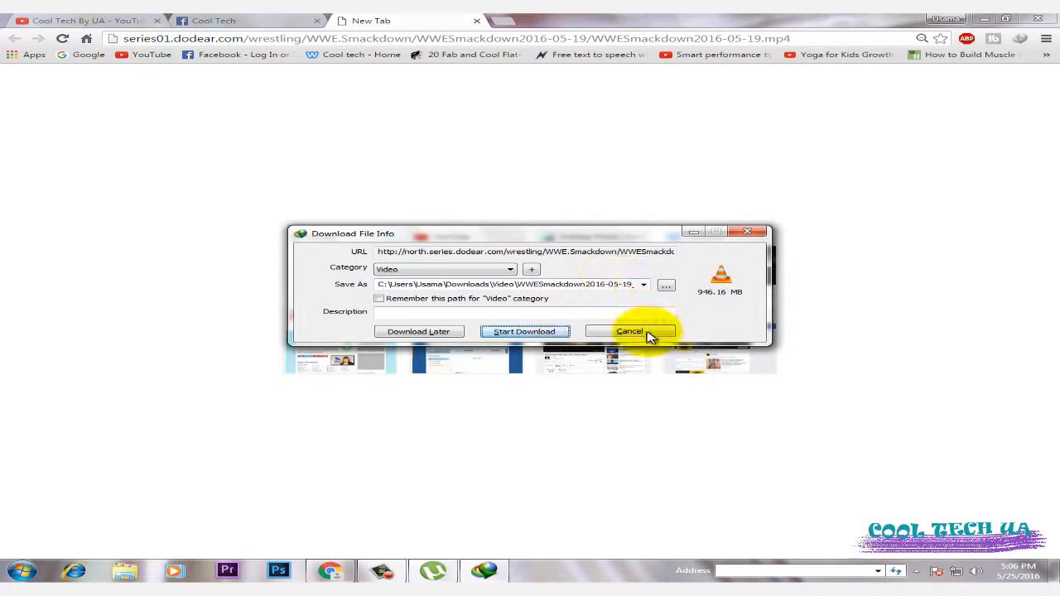
{"action": "left_click", "coordinate": [630, 332]}
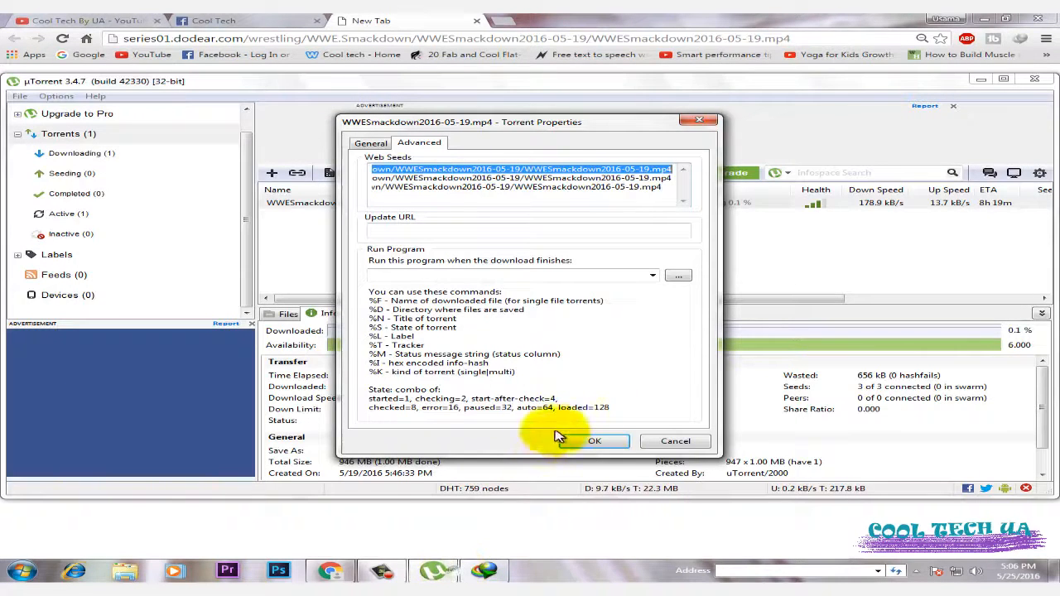
{"action": "left_click", "coordinate": [594, 441]}
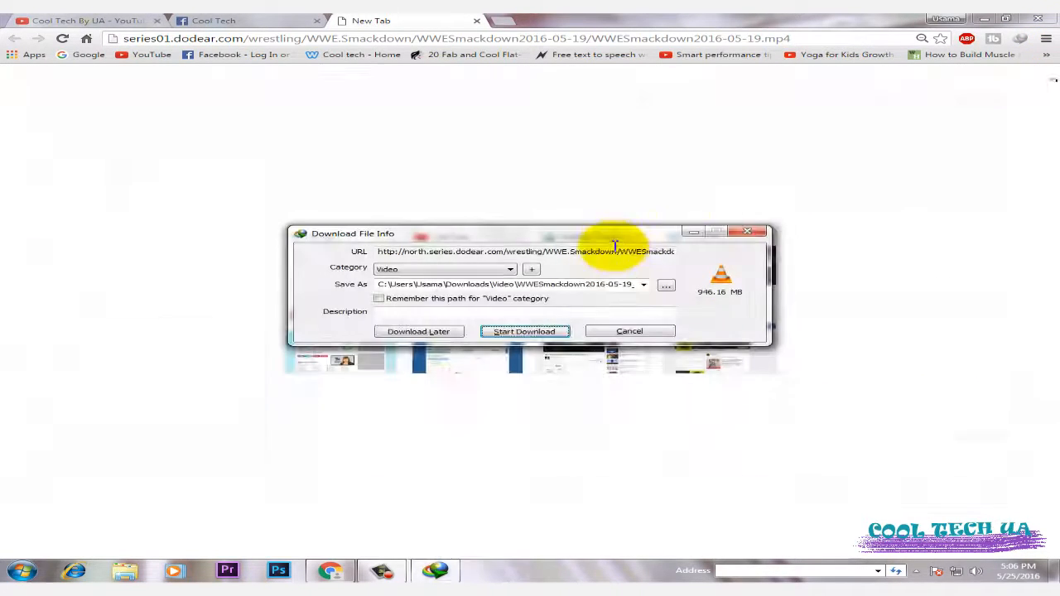
{"action": "left_click", "coordinate": [524, 331]}
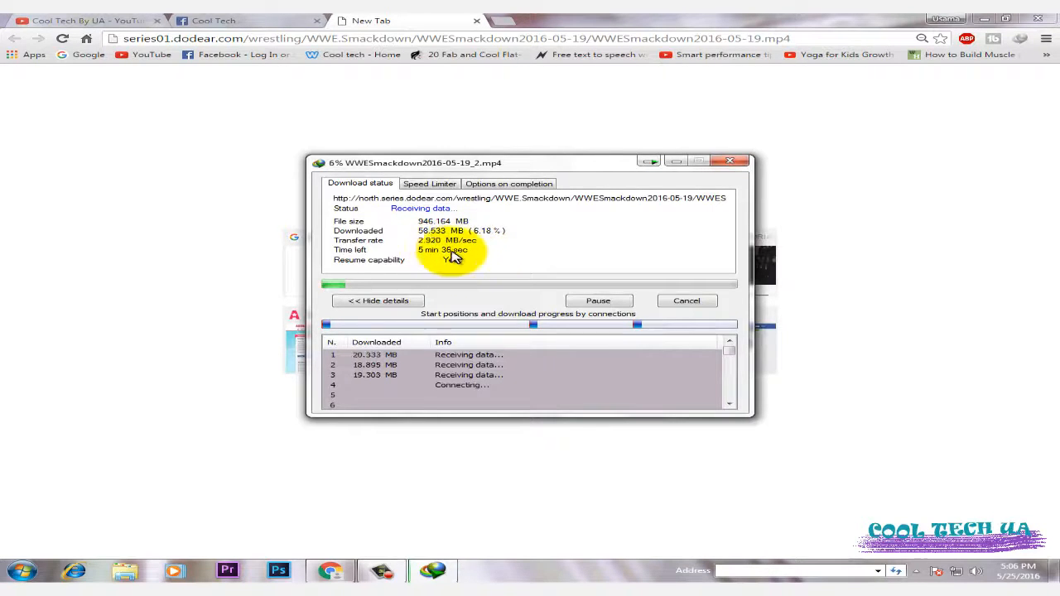
{"action": "mouse_move", "coordinate": [540, 245]}
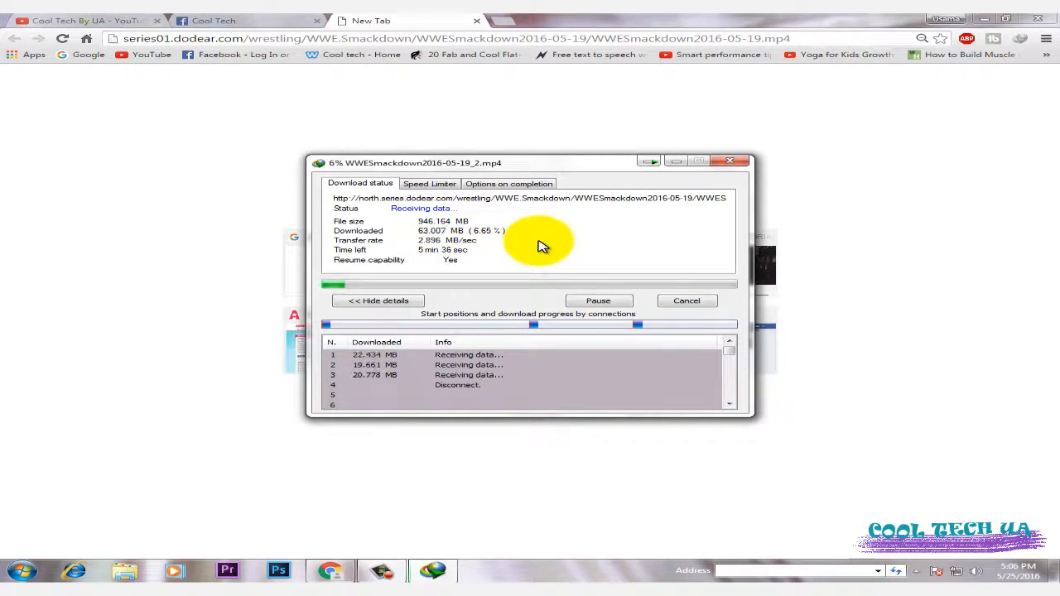